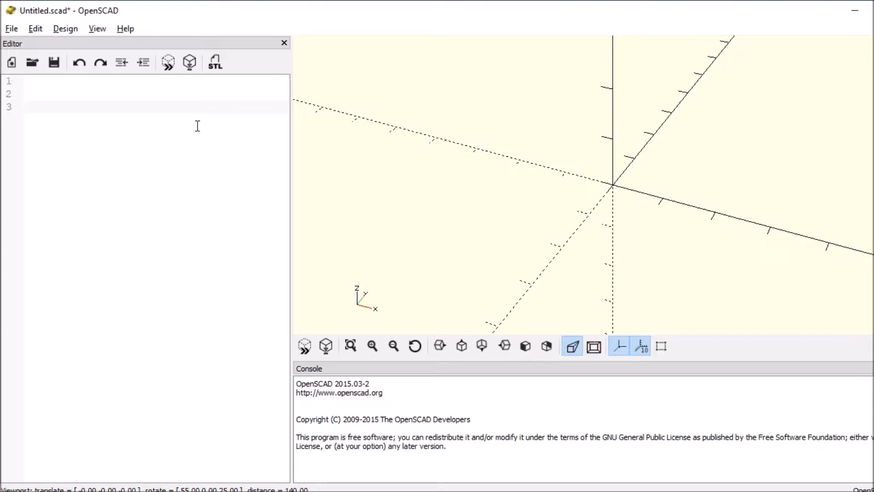
- Write for(i=[0:60:360]) on line 3 with an opening brace for the loop body
left_click(24, 106)
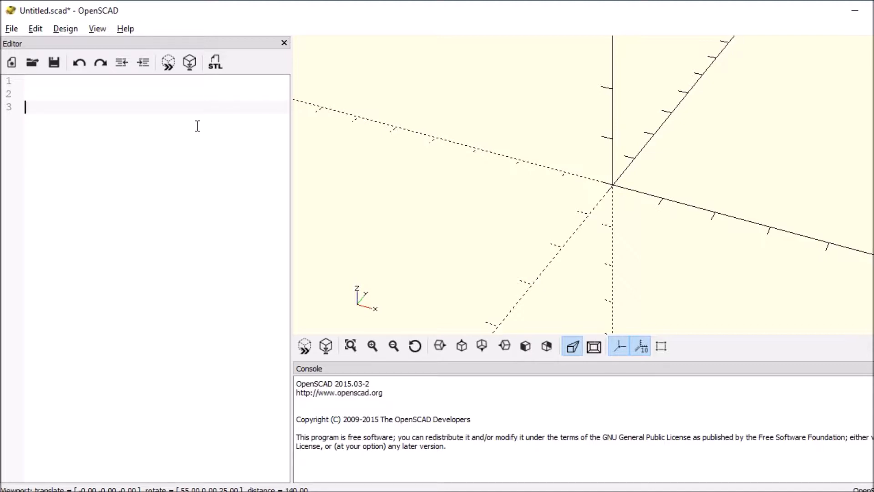
type("fpr")
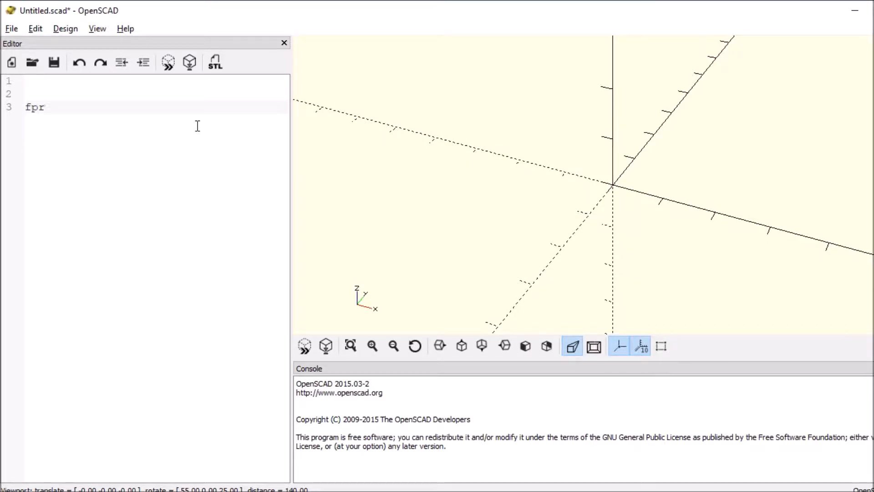
key("BackSpace")
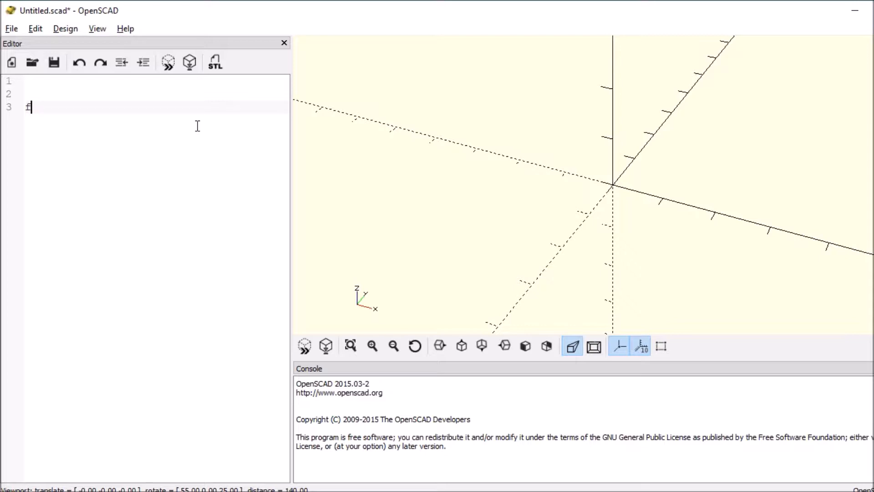
type("or()")
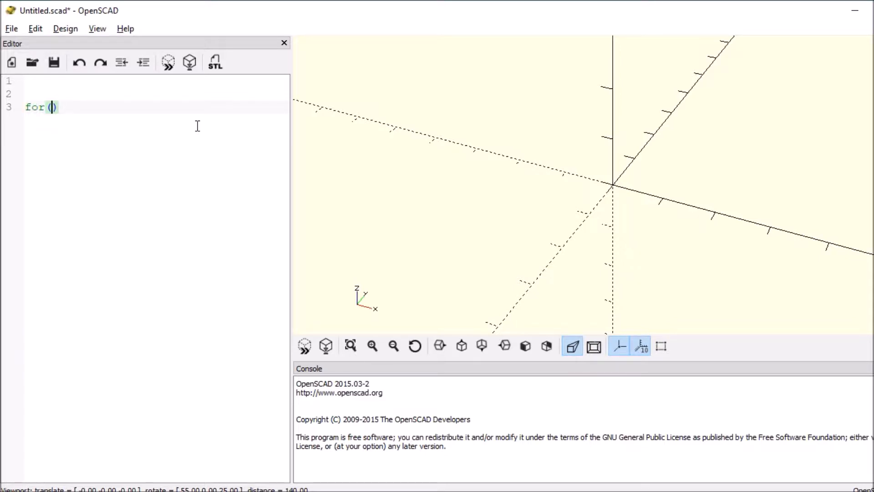
type("i")
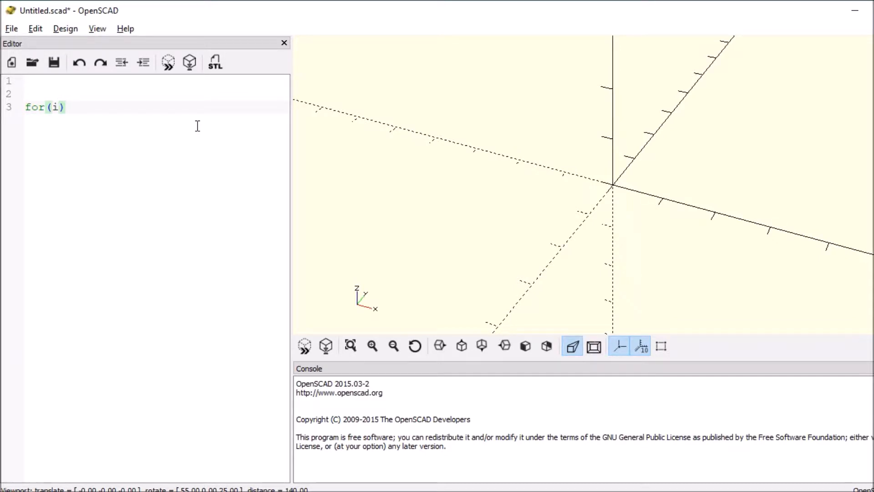
type("=")
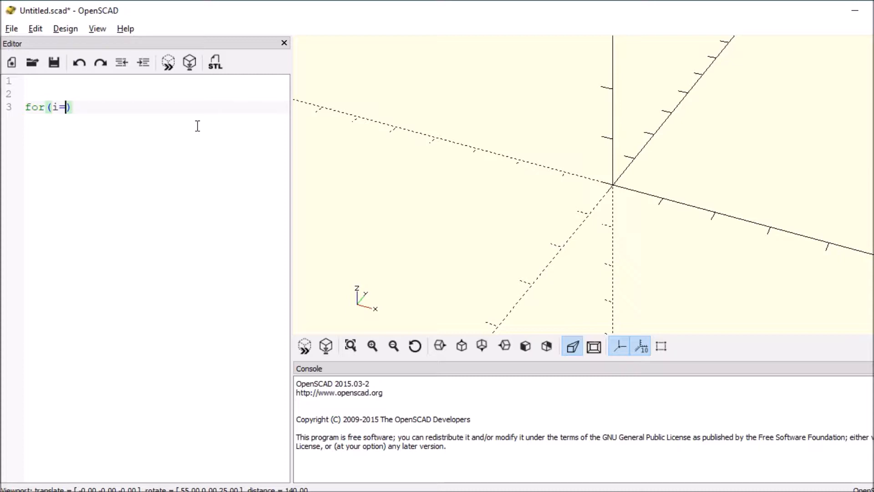
type("[]")
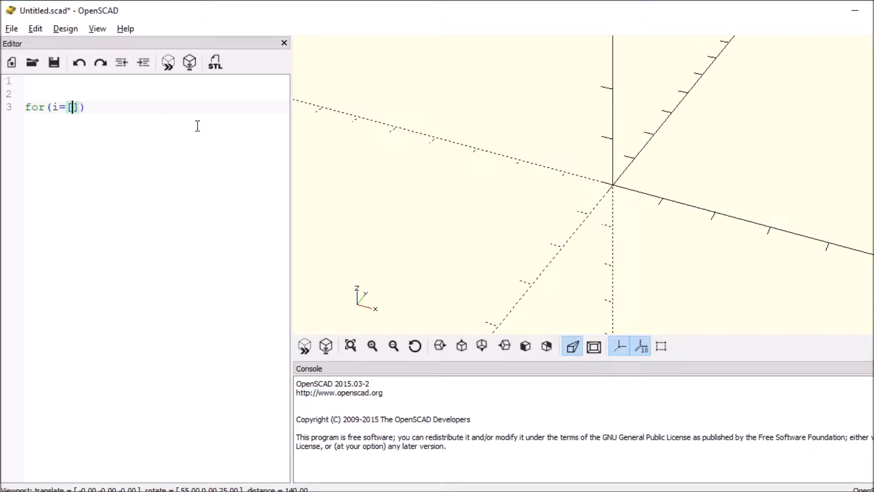
type("0")
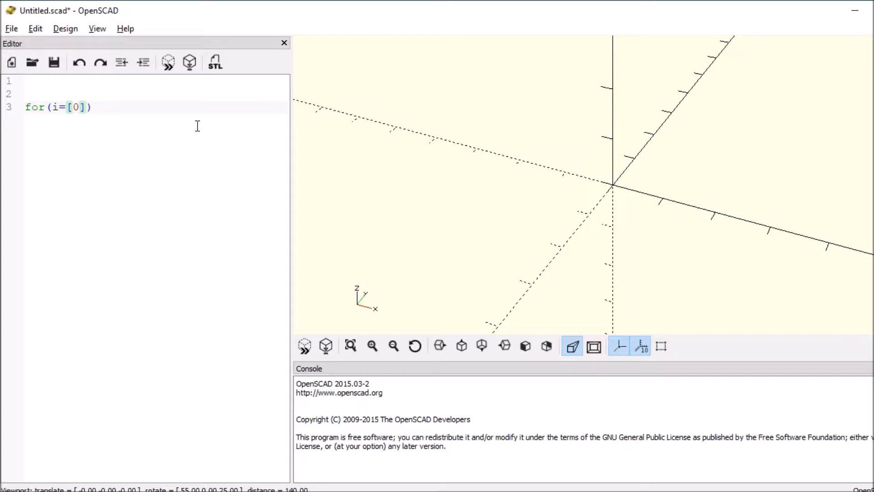
type(":")
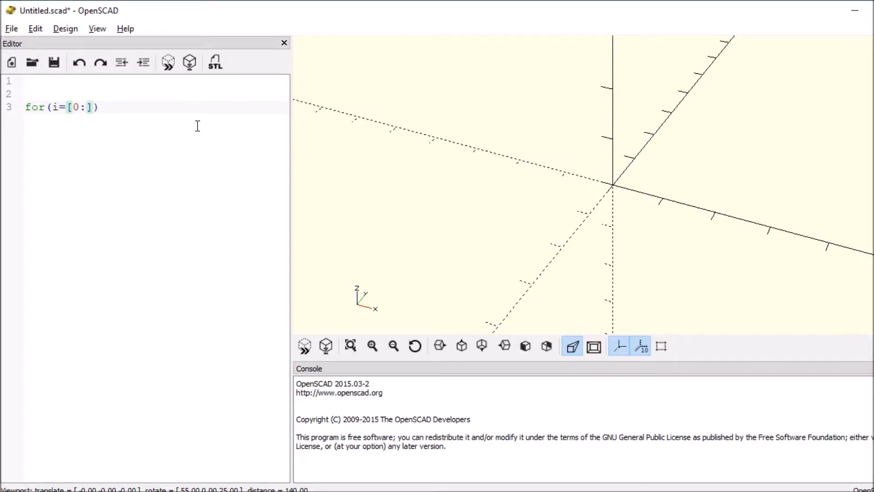
type("60")
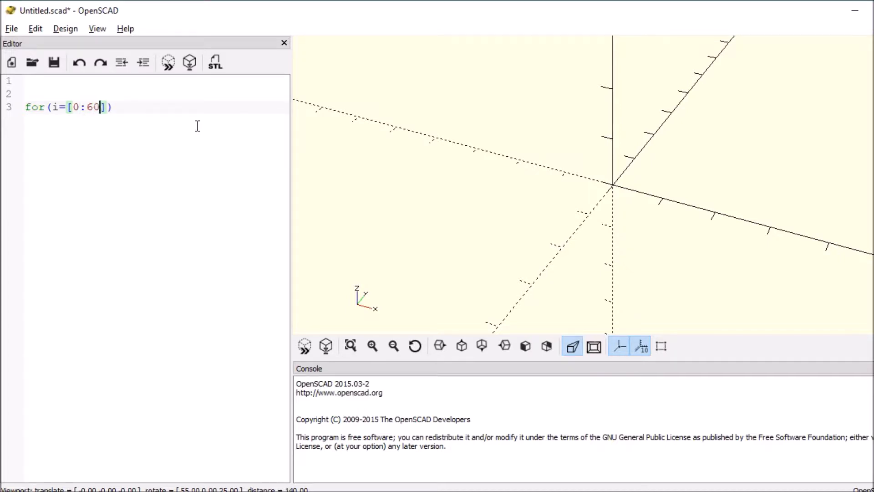
type(":")
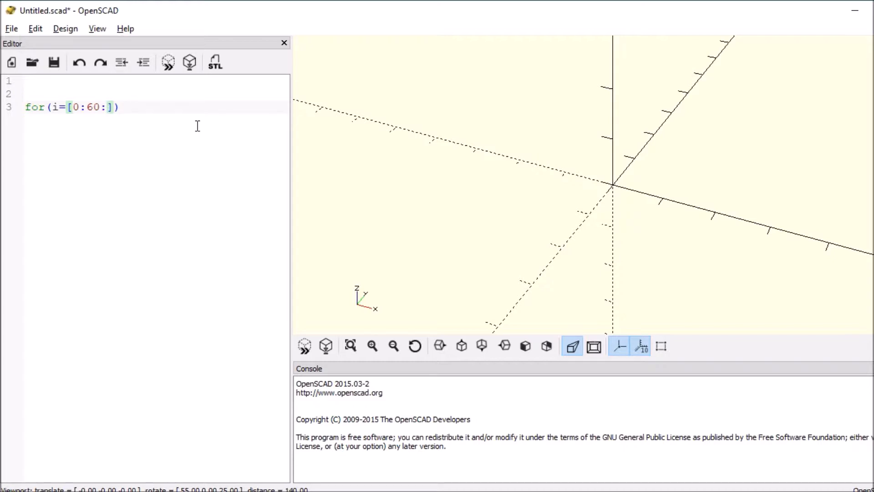
type("360")
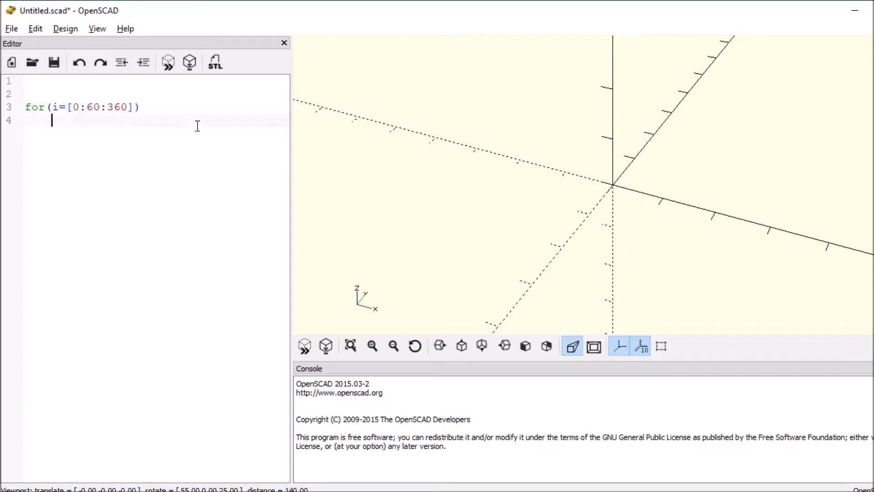
type("{")
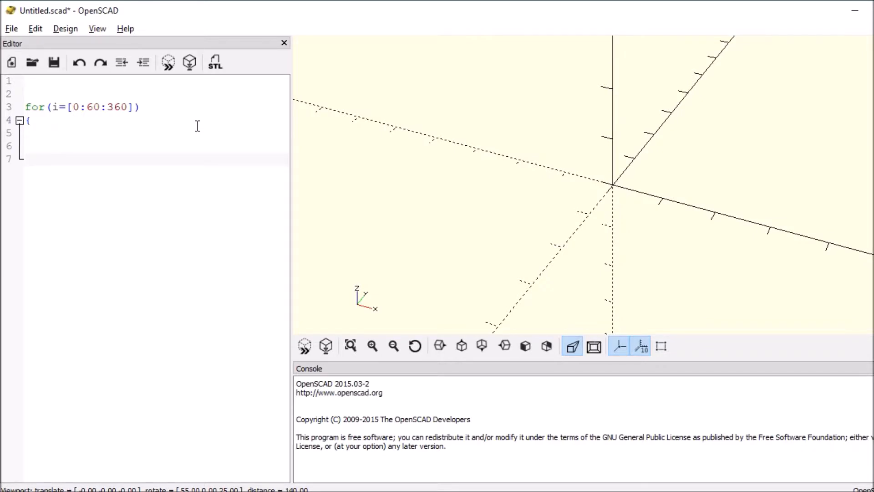
- Close the loop brace and add rotate([0,0,i]) inside the loop body
type("}")
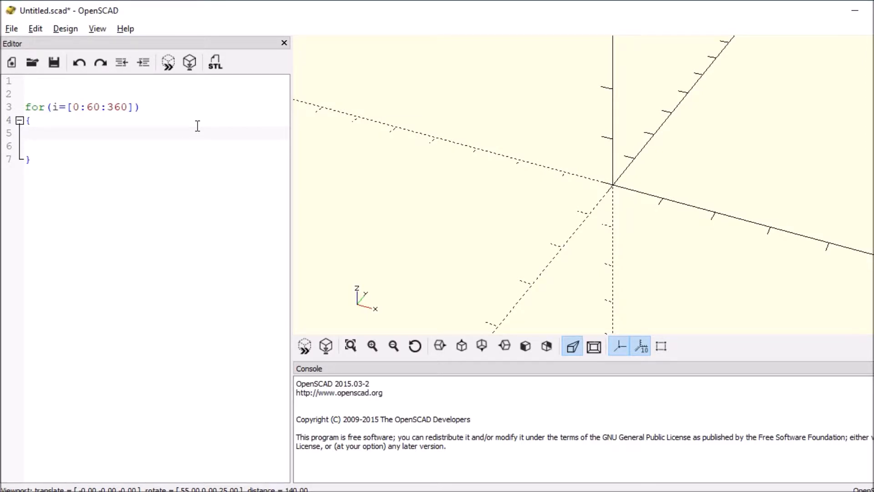
left_click(51, 133)
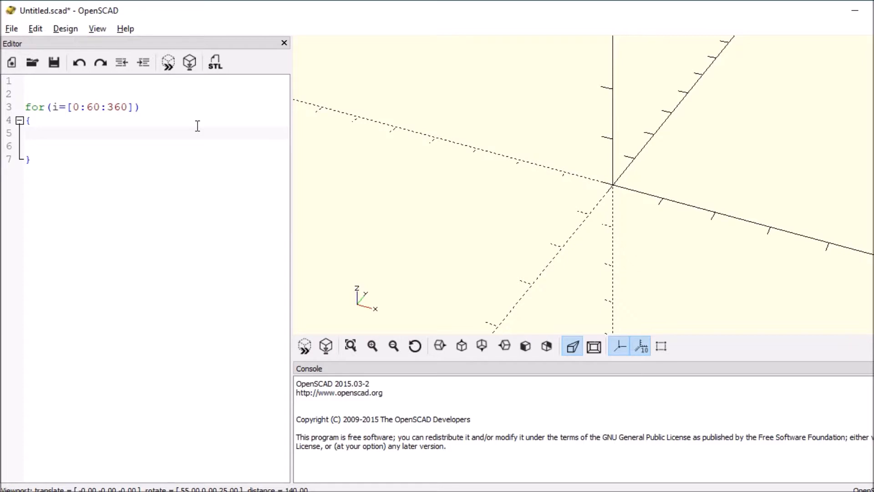
type("rotate")
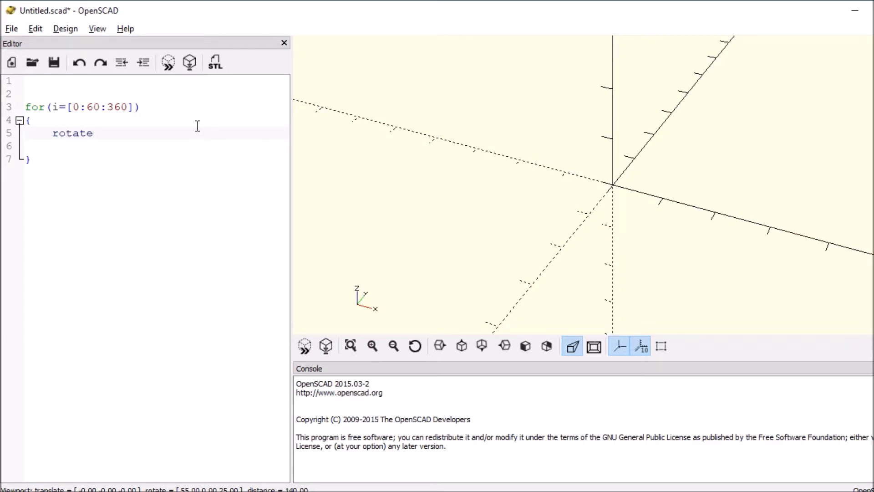
type("()")
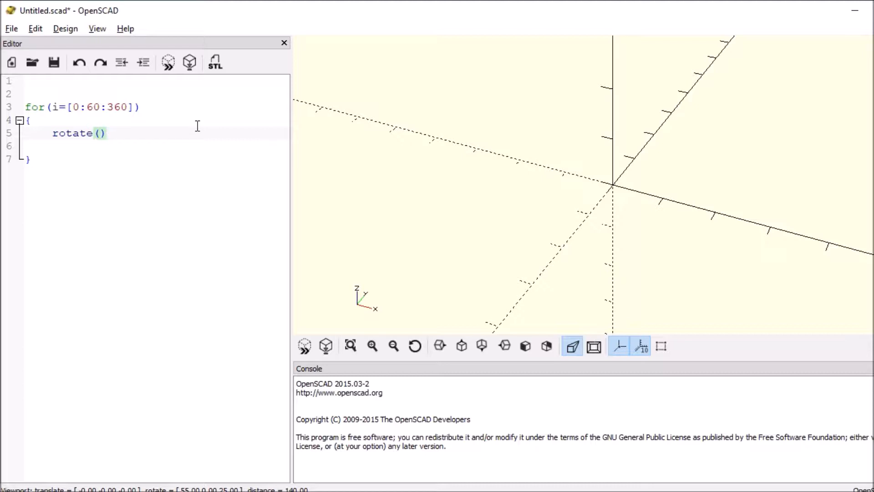
type("[]")
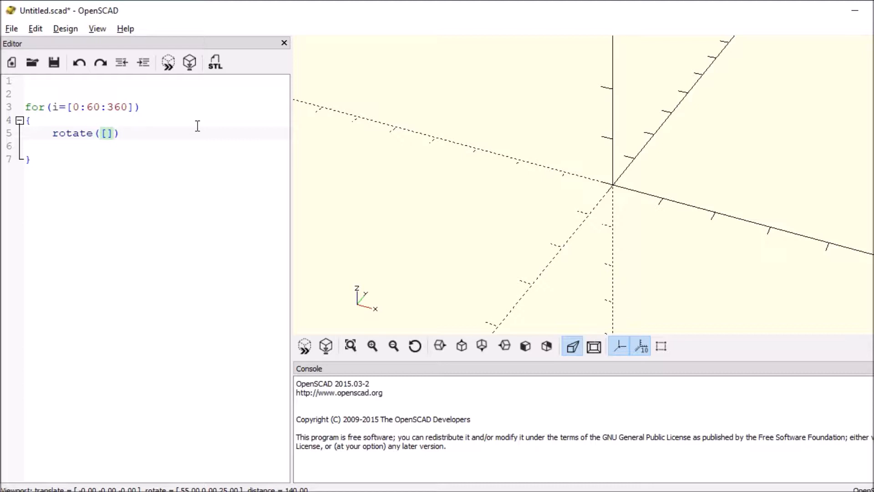
type("0,0")
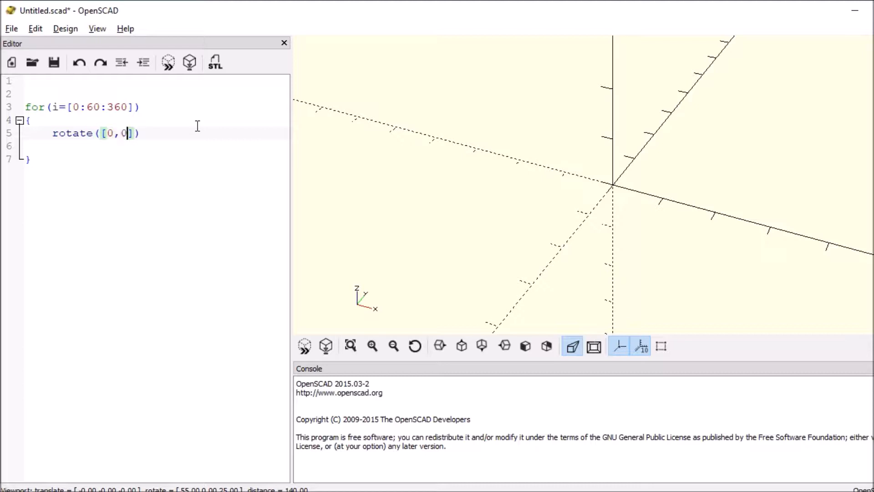
type(",")
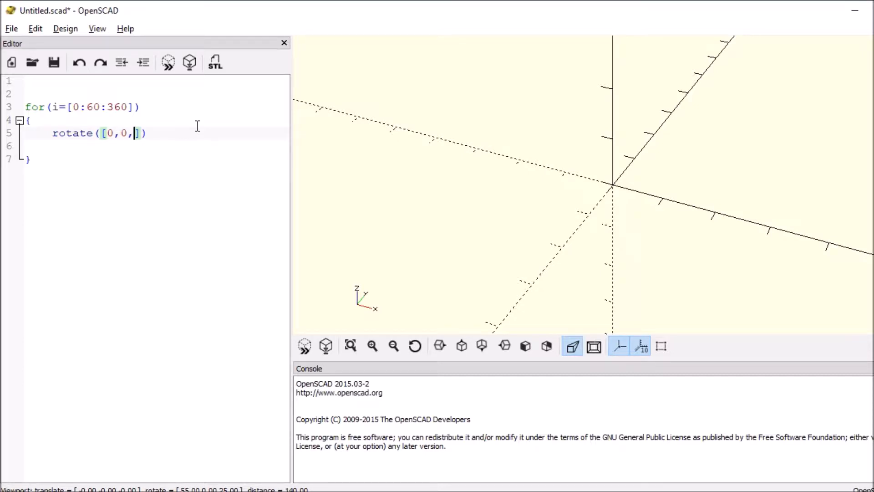
type("i")
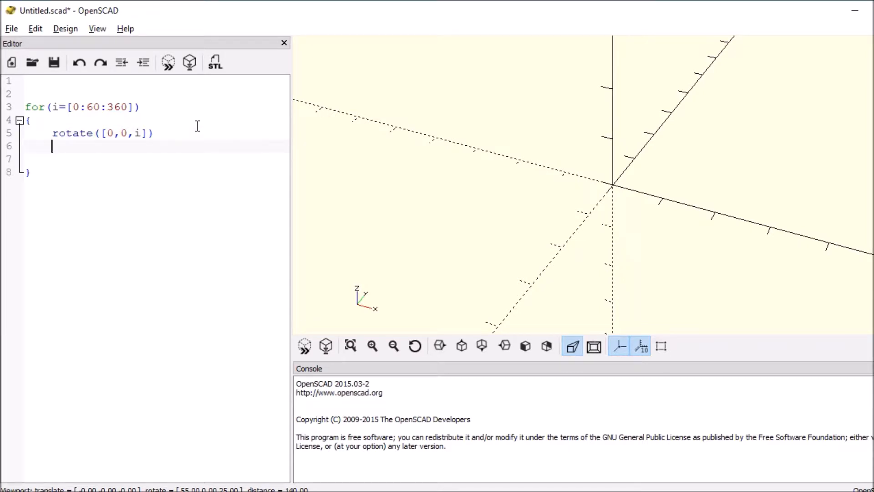
- Add an echo(i); statement after the rotation to print each loop angle
type("echo(")
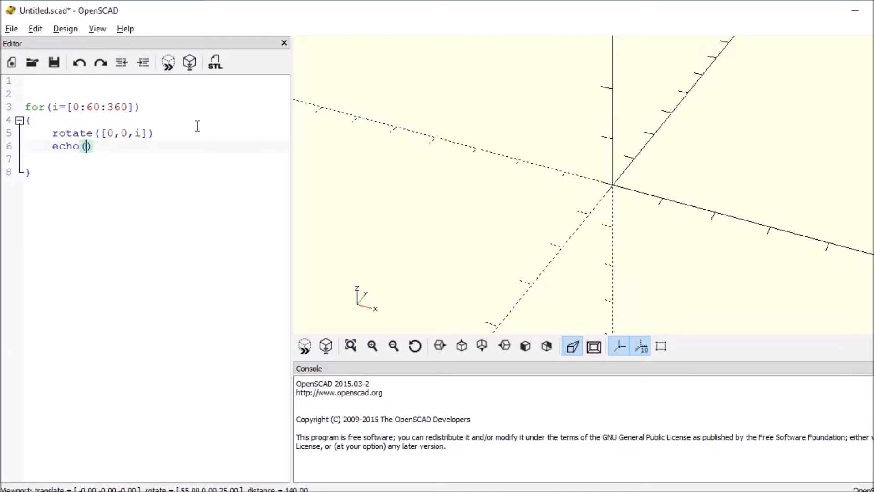
type("i")
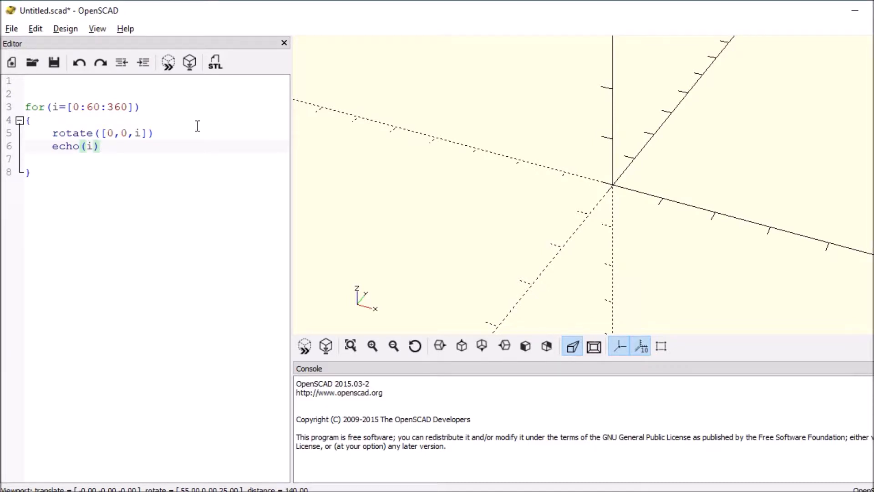
left_click(98, 146)
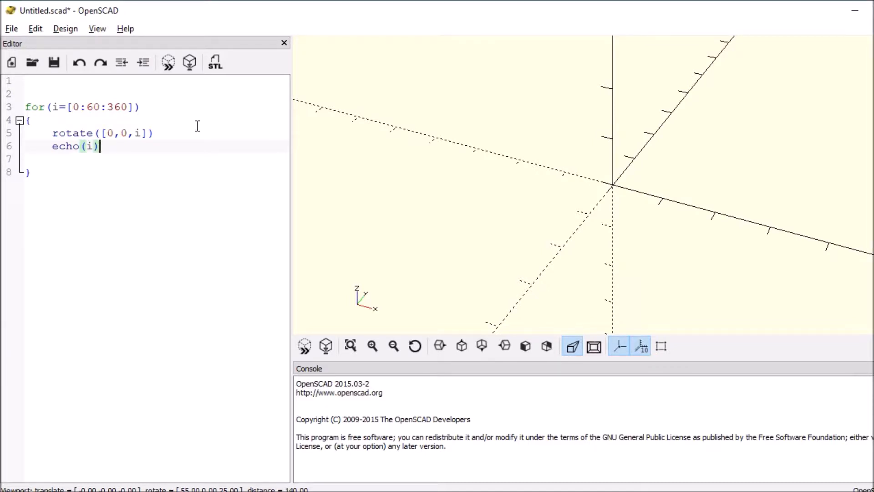
type(";")
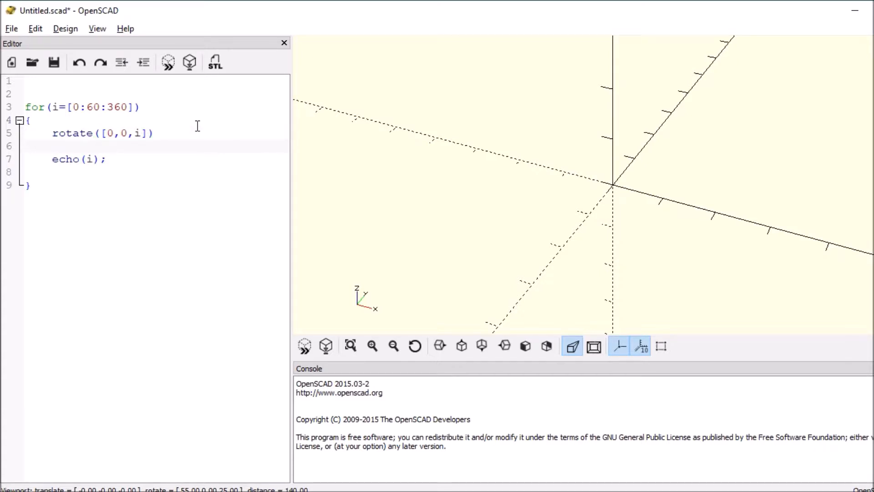
- Wrap the echo in braces under the rotate and add square([10,10]); inside the block
type("{")
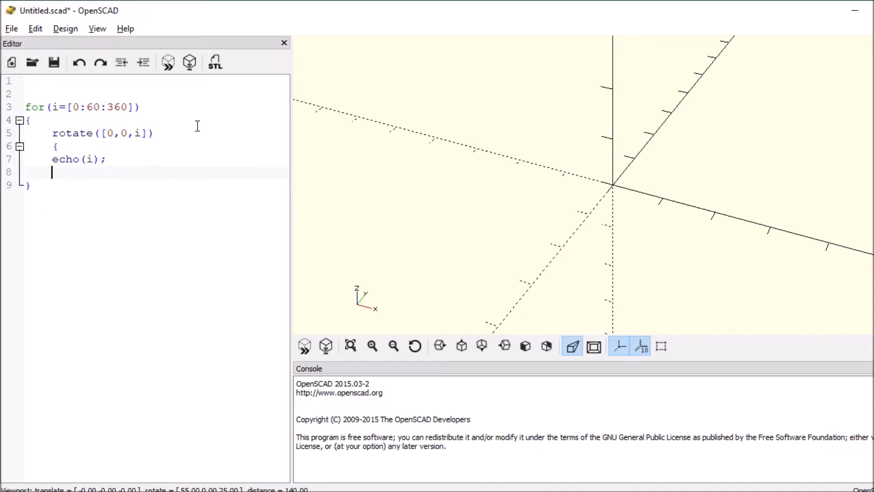
type("}")
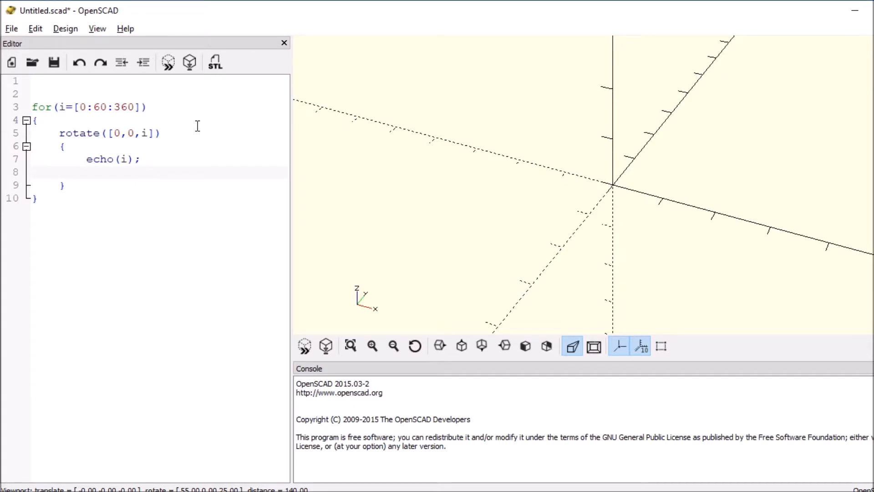
type("square")
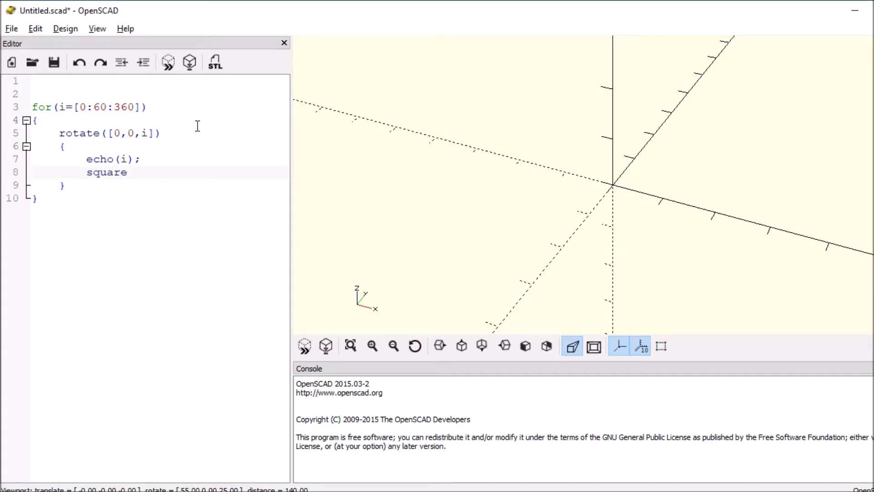
type("()")
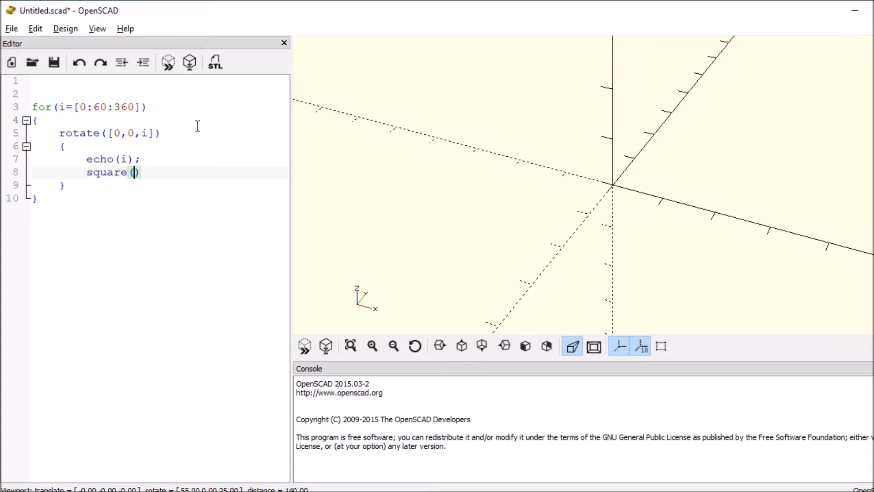
type("[]")
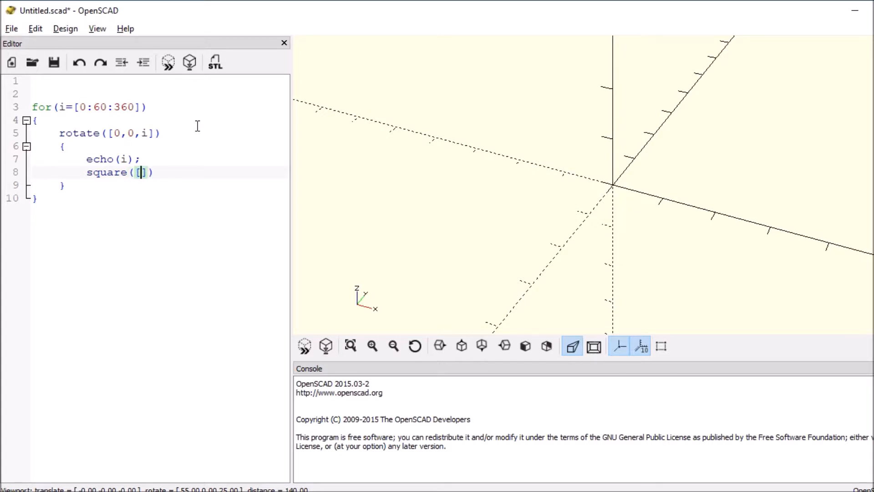
type("1")
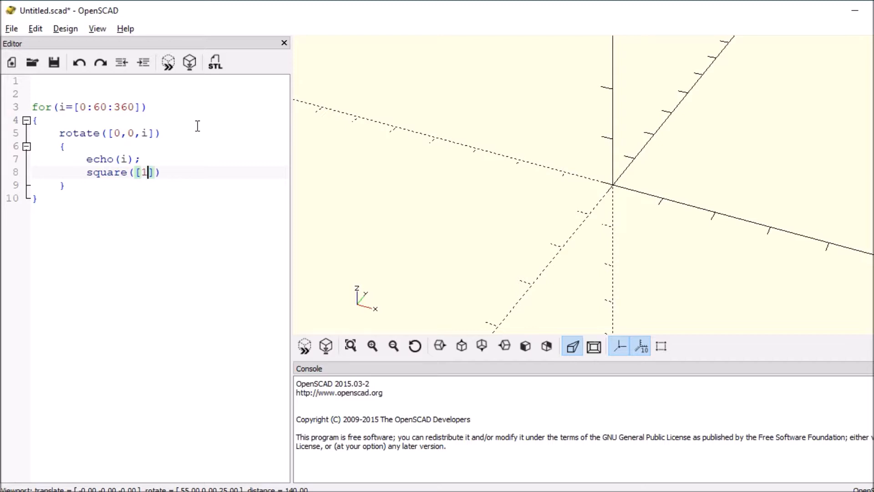
type("0,")
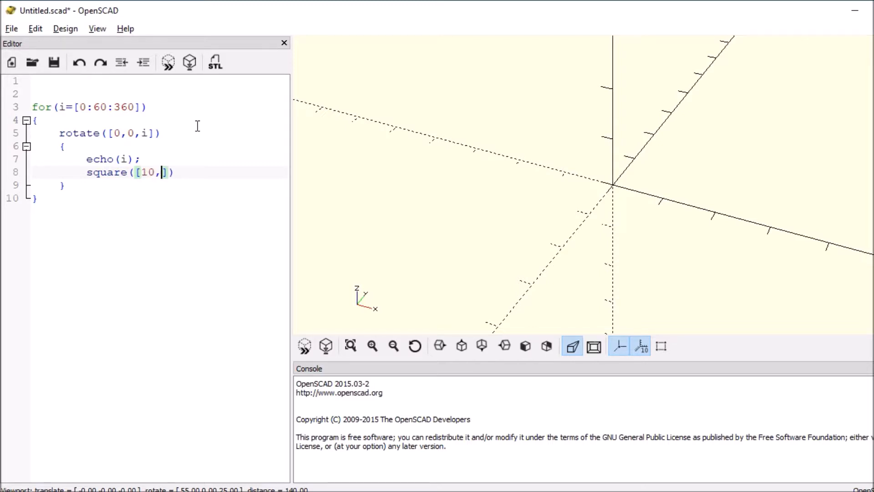
type("10")
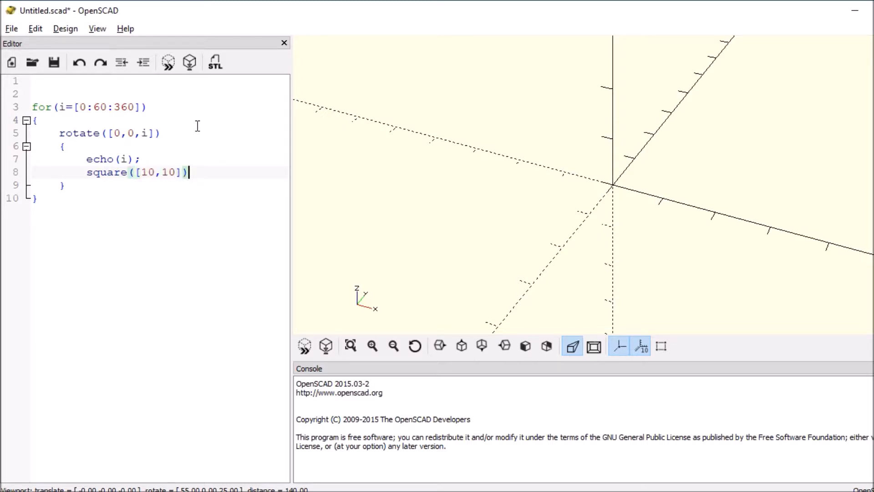
type(";")
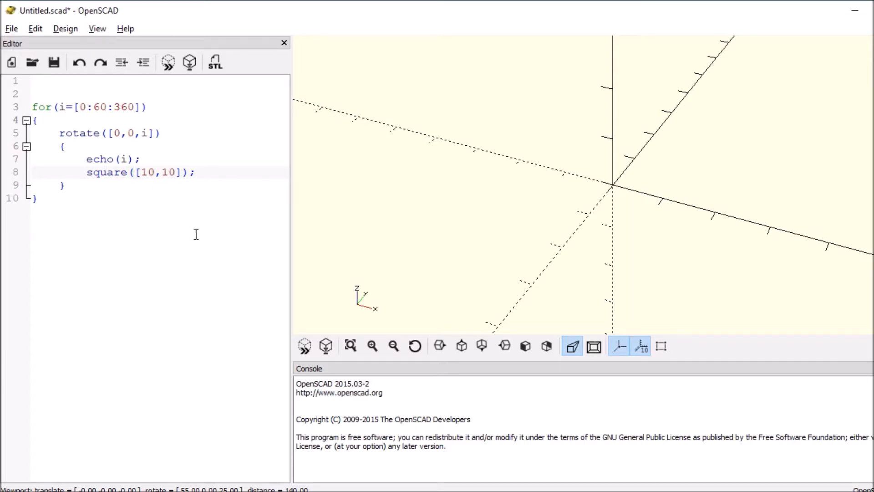
- Render the six-pointed star with angles 0–360 echoed, then position to edit the loop step
left_click(326, 346)
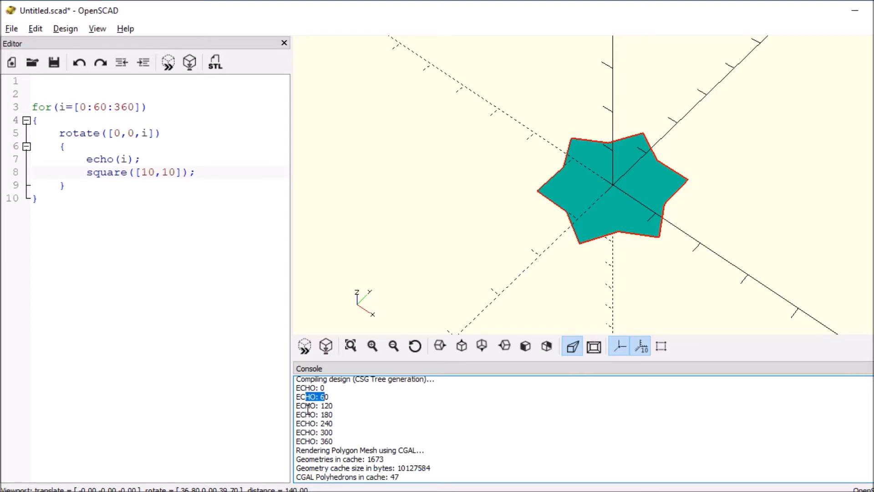
left_click(193, 172)
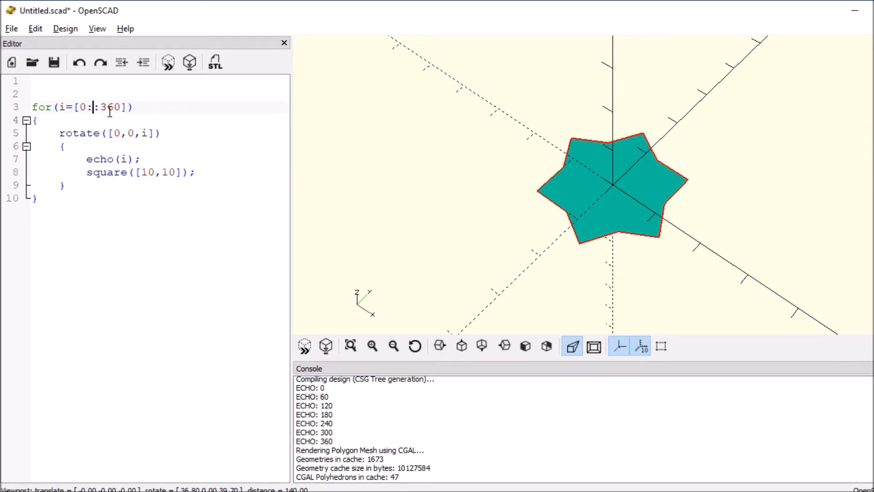
- Set the loop step to 45 so the render forms an eight-pointed star, then select variable i
type("45")
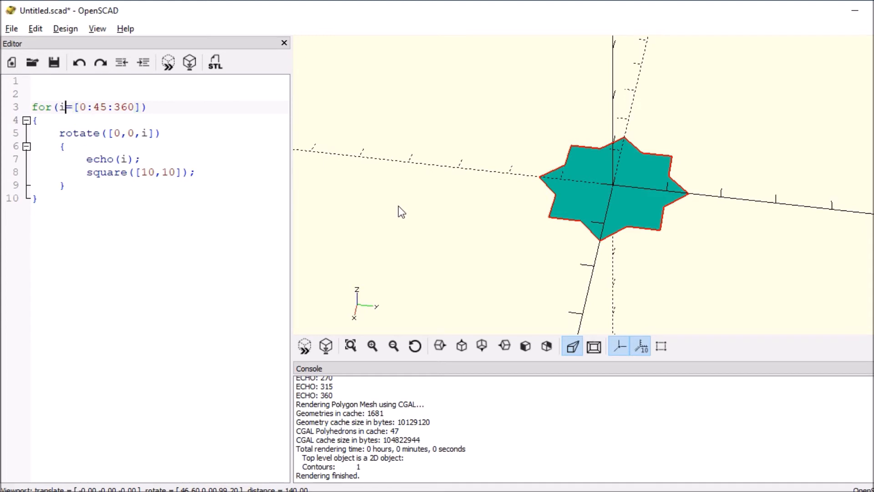
double_click(63, 106)
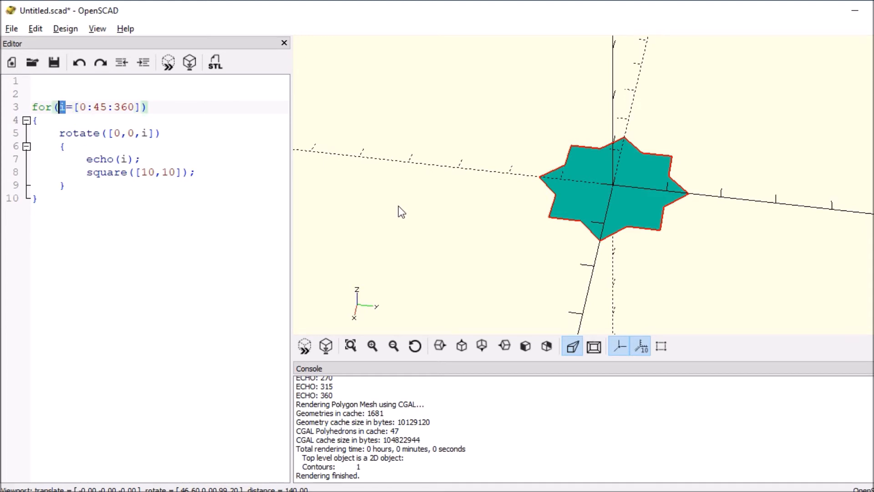